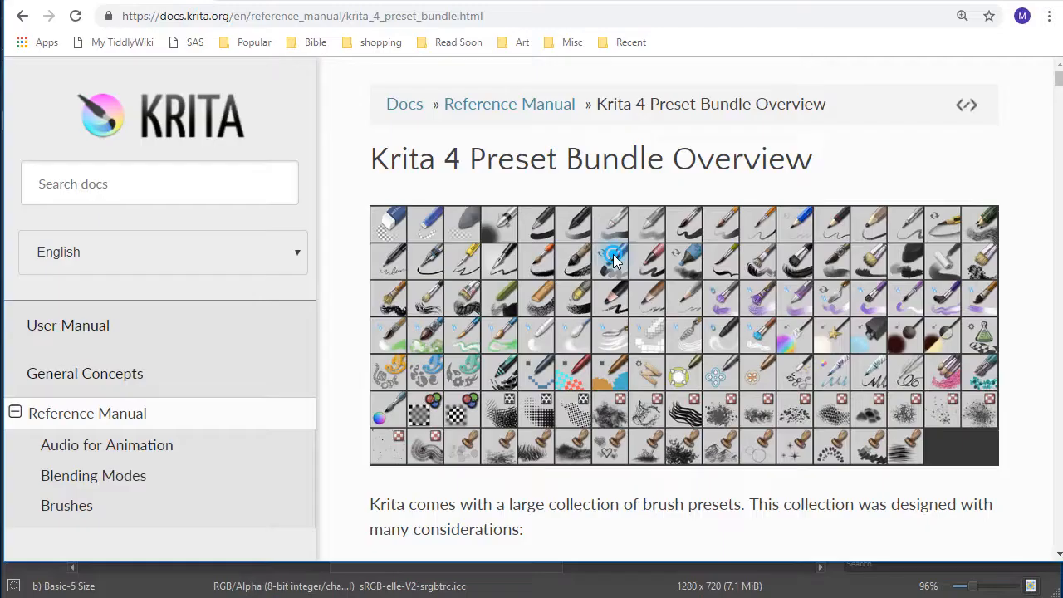
mouse_move(103, 411)
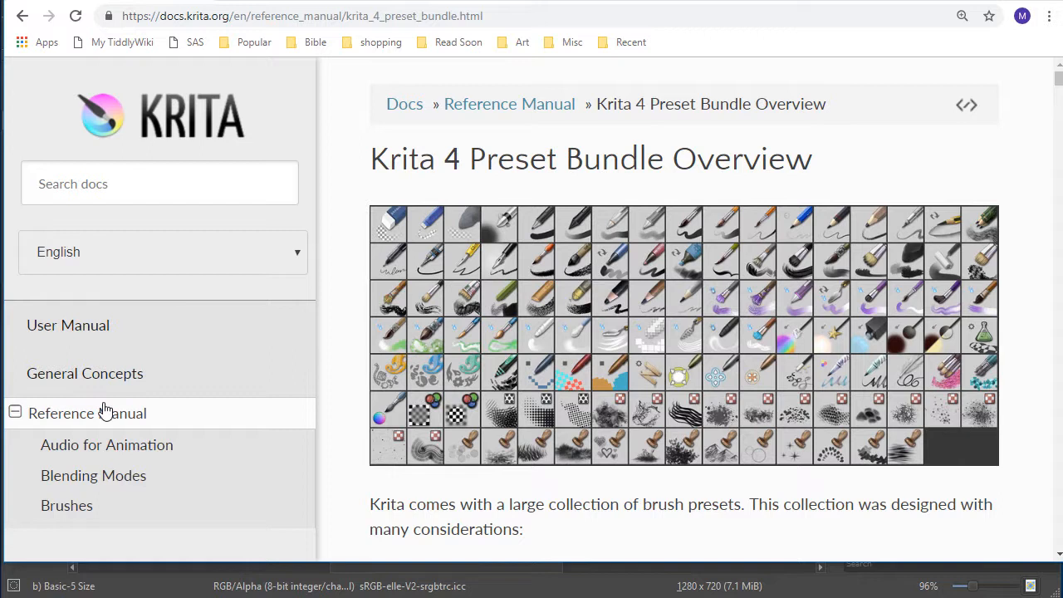
- Scroll the Krita 4 Preset Bundle Overview page down to the Erasers section
scroll(down, 3)
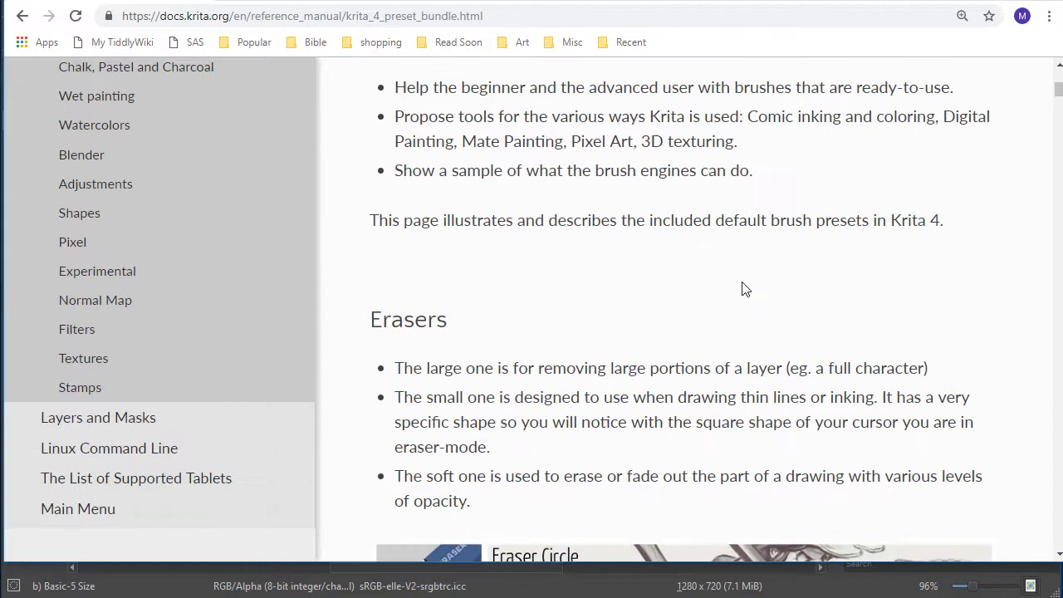
scroll(down, 3)
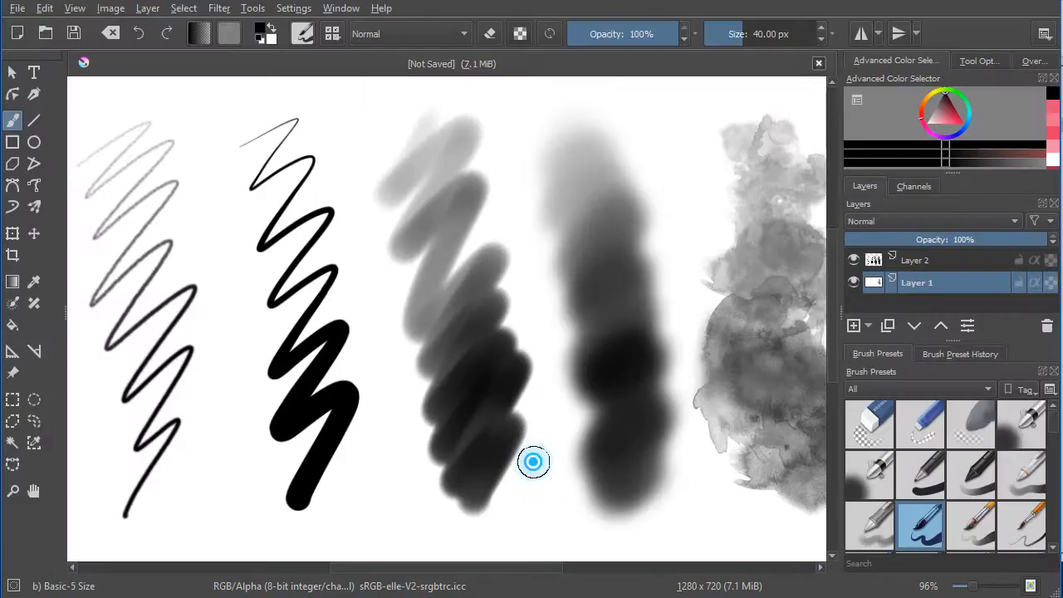
mouse_move(538, 467)
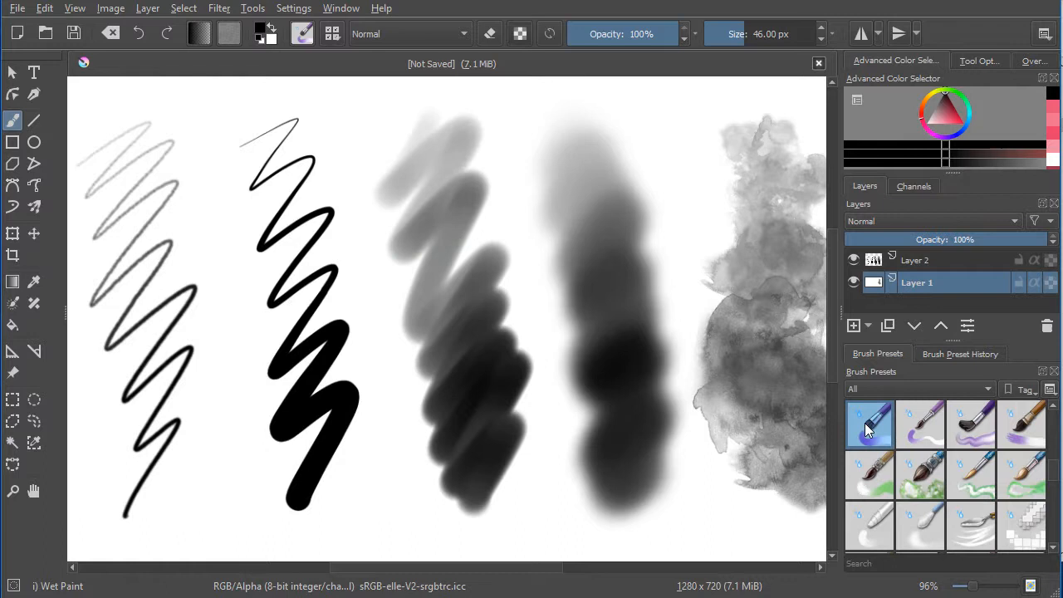
mouse_move(478, 177)
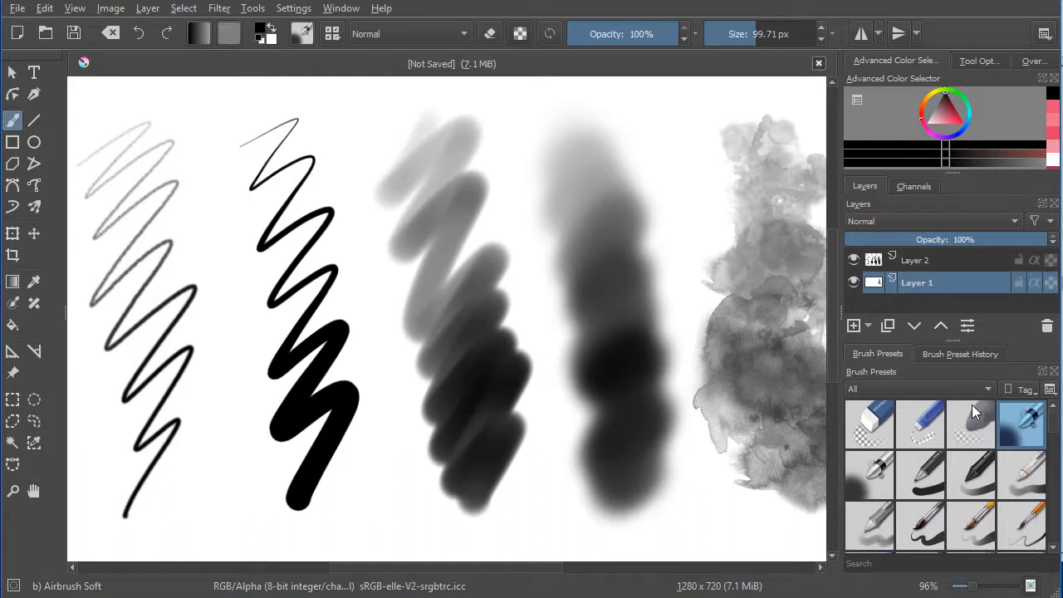
mouse_move(660, 273)
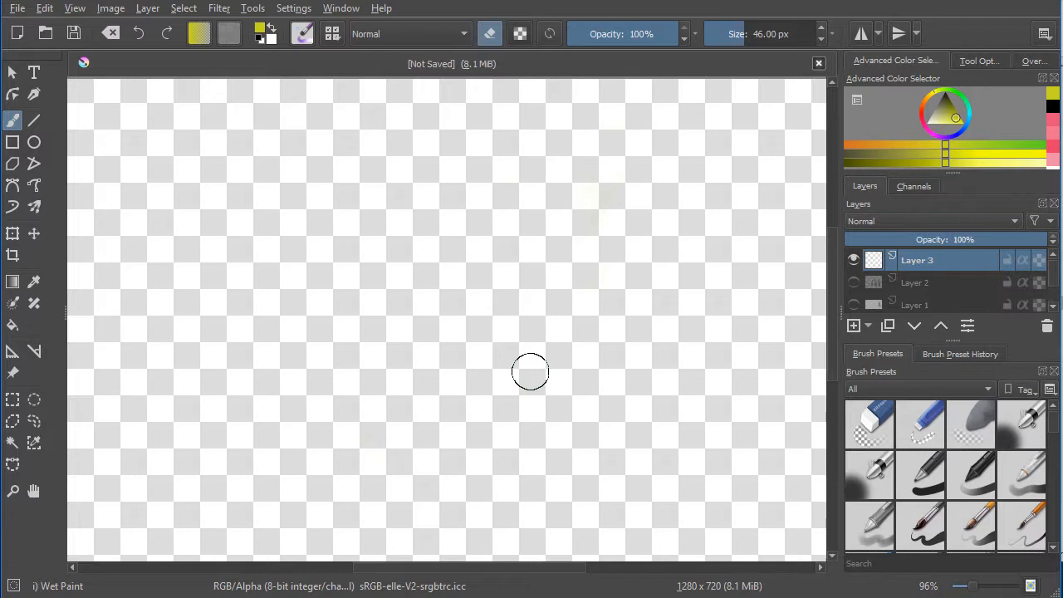
mouse_move(983, 430)
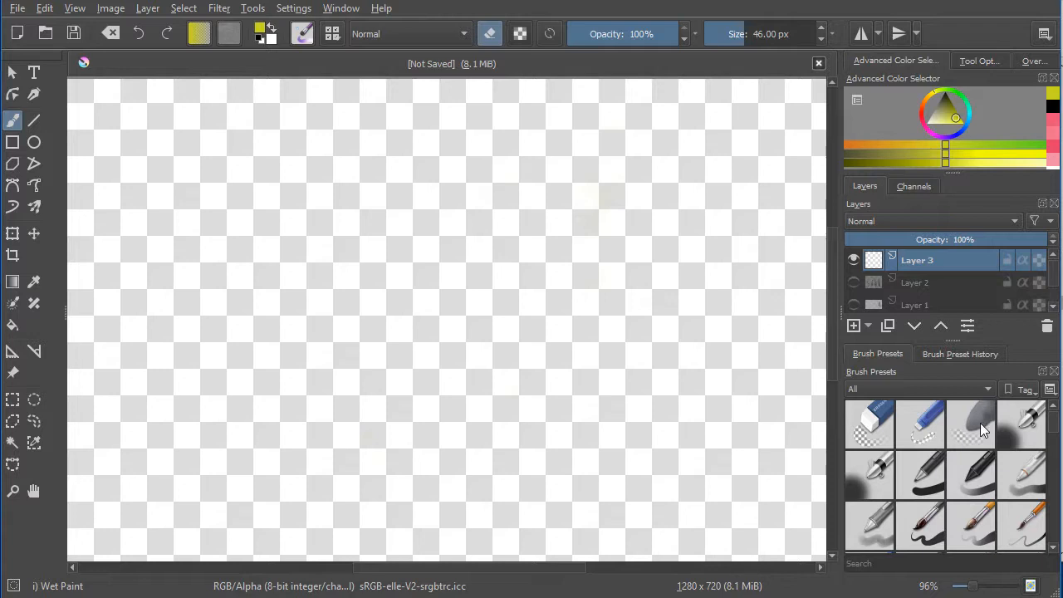
mouse_move(596, 436)
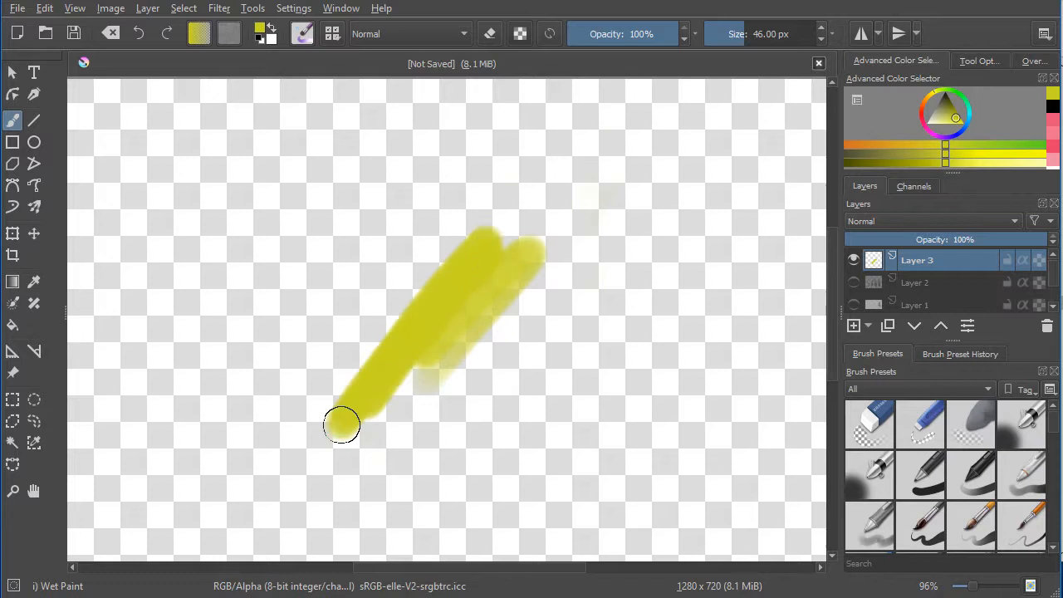
- Widen the yellow Wet Paint into a broad patch, then erase an area near its top
drag(341, 424, 517, 318)
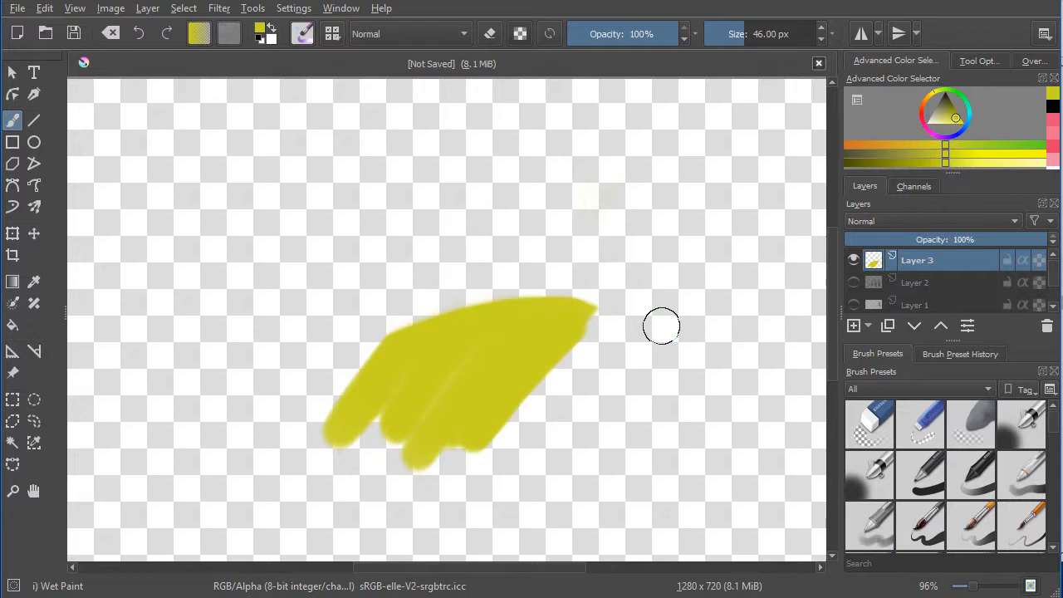
drag(660, 325, 490, 232)
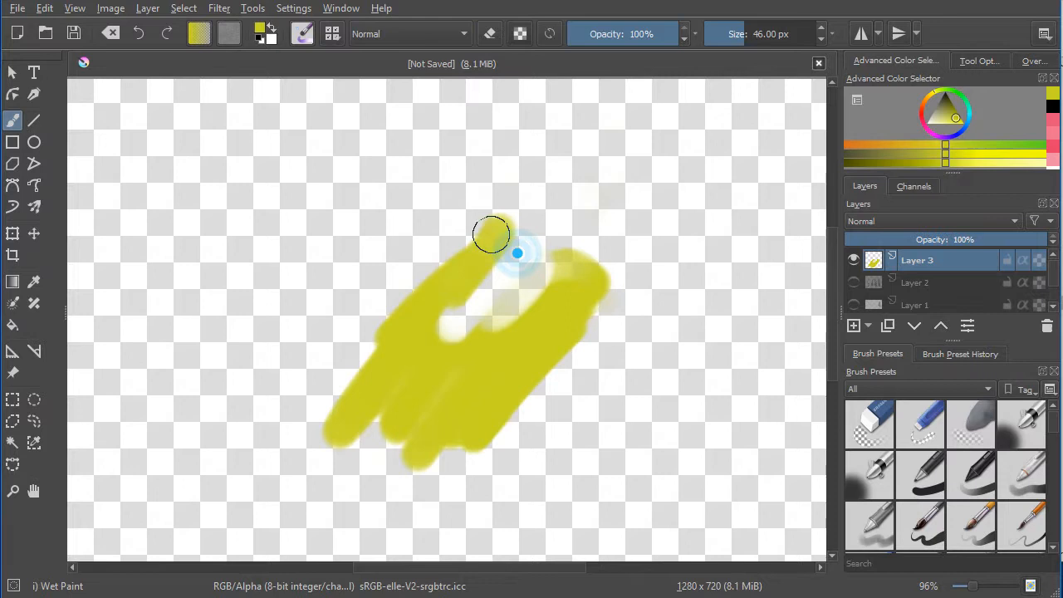